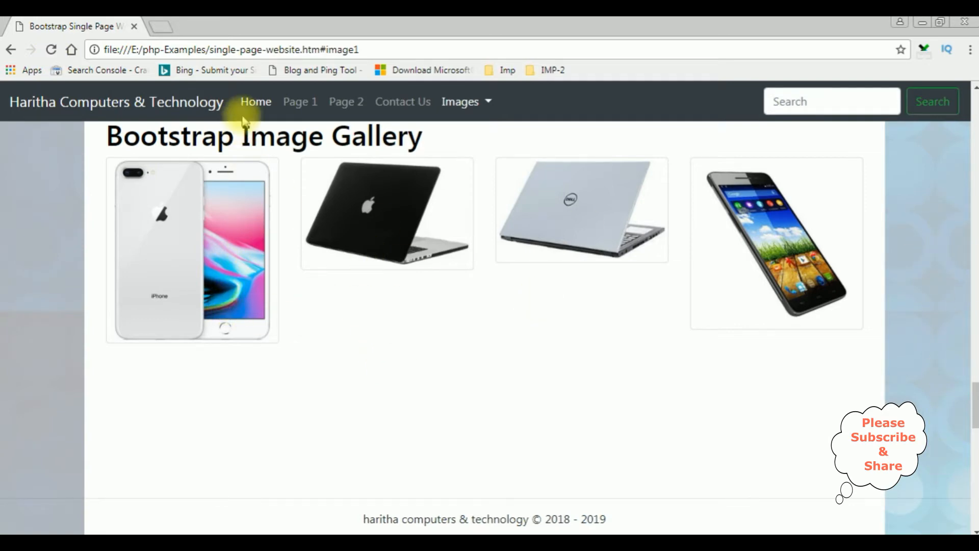
# Step: Visit the Home, Page 2, Contact Us and Images sections via the navbar, then return to Home
pyautogui.click(255, 101)
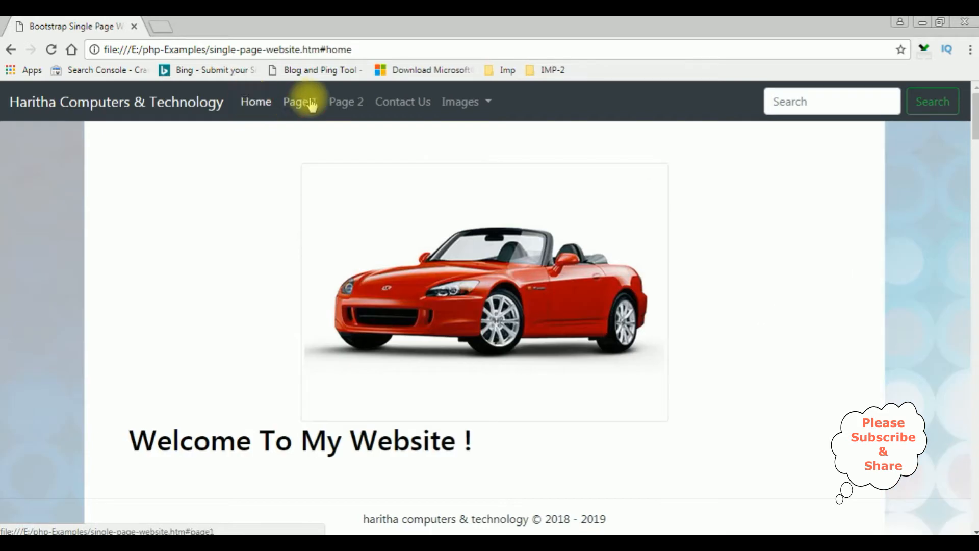
pyautogui.click(346, 101)
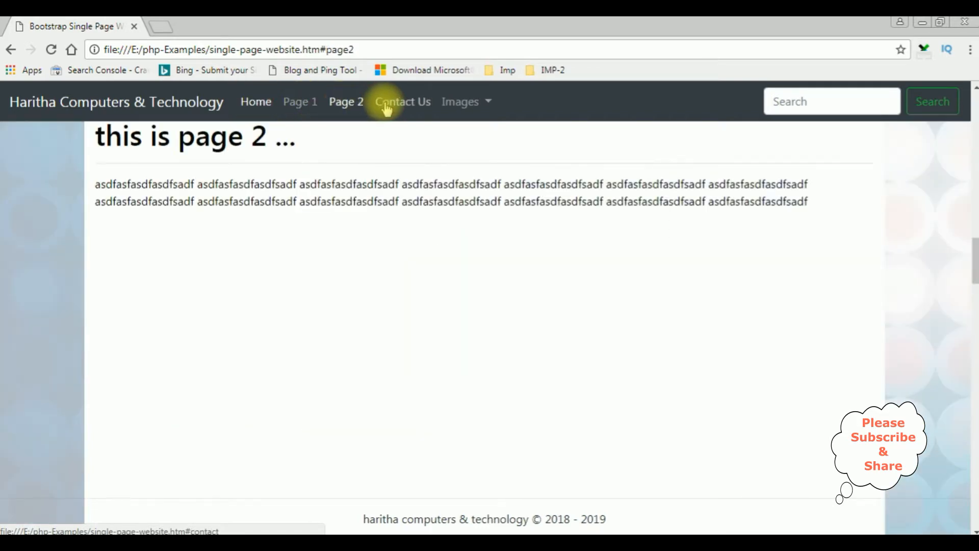
pyautogui.click(403, 101)
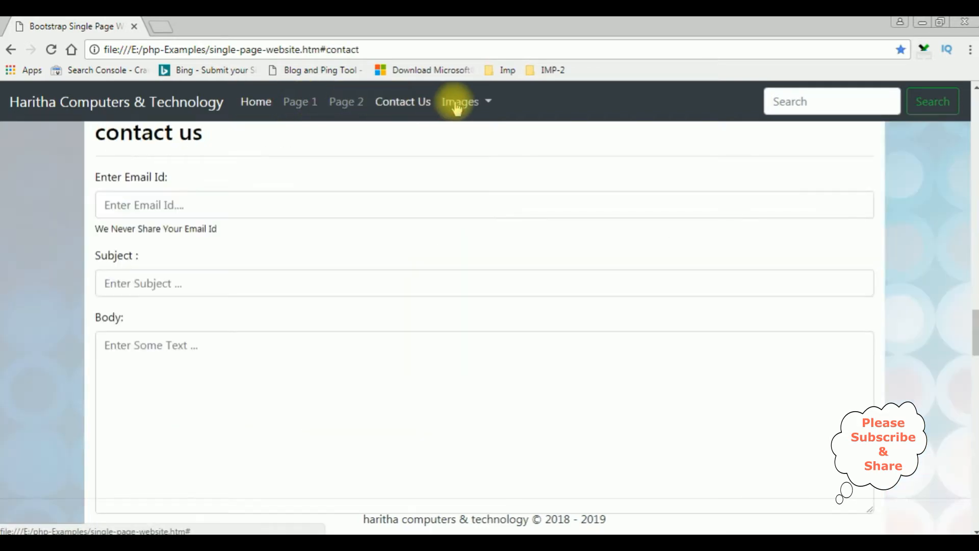
pyautogui.click(460, 101)
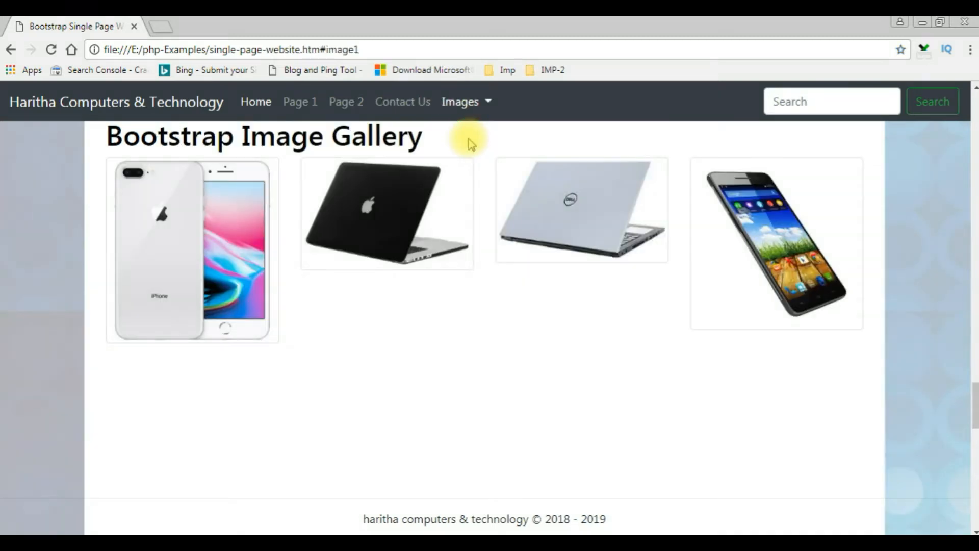
pyautogui.click(256, 102)
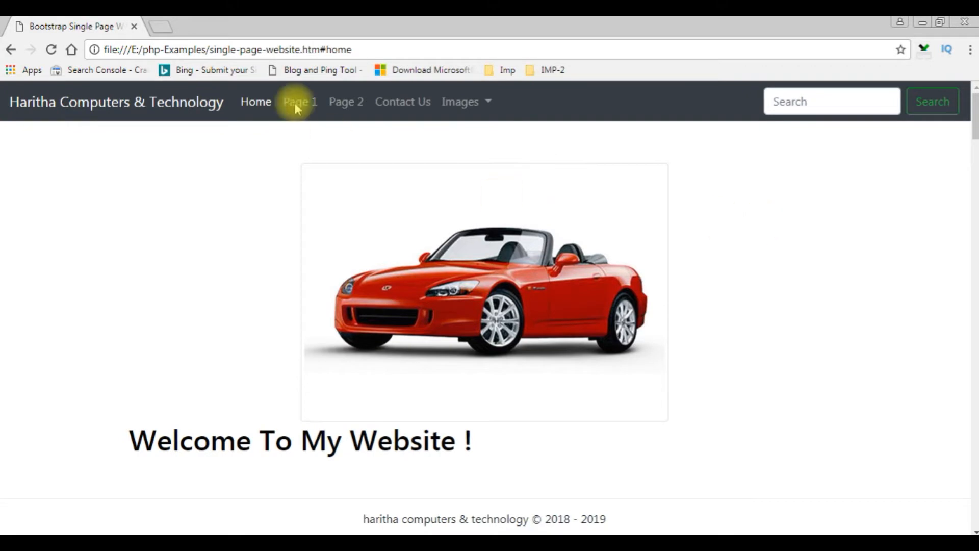
# Step: Visit Contact Us, Home and Page 1, then show Image page 1 from the Images dropdown
pyautogui.click(345, 102)
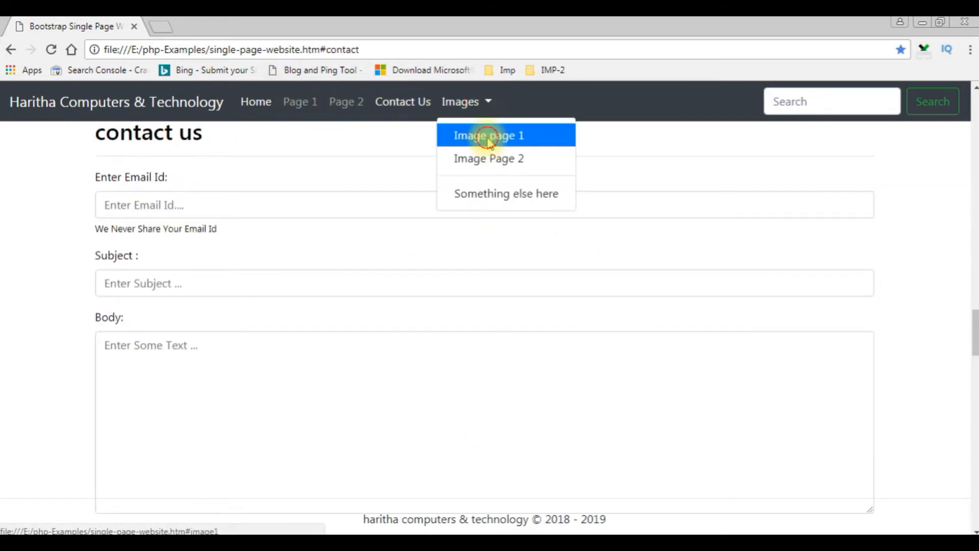
pyautogui.click(255, 101)
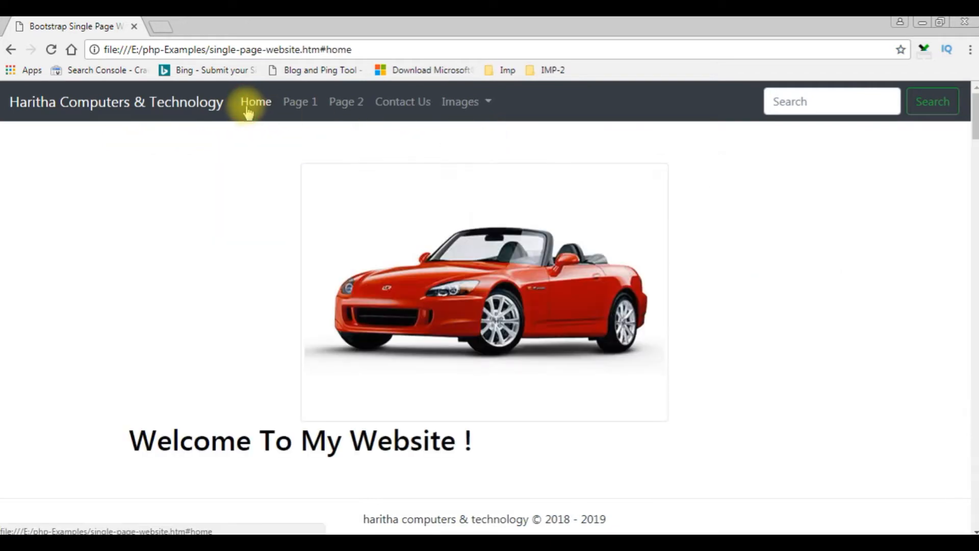
pyautogui.moveTo(211, 196)
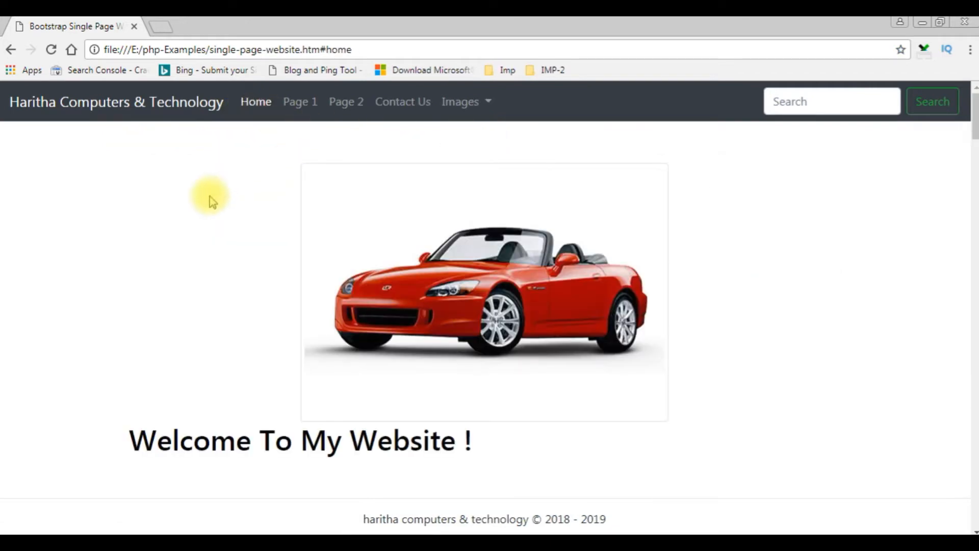
pyautogui.click(300, 101)
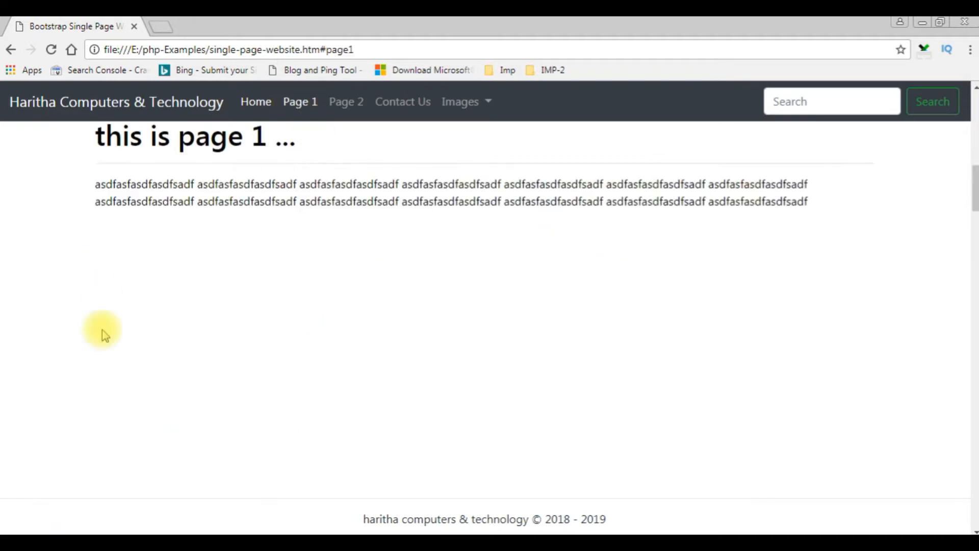
pyautogui.moveTo(168, 418)
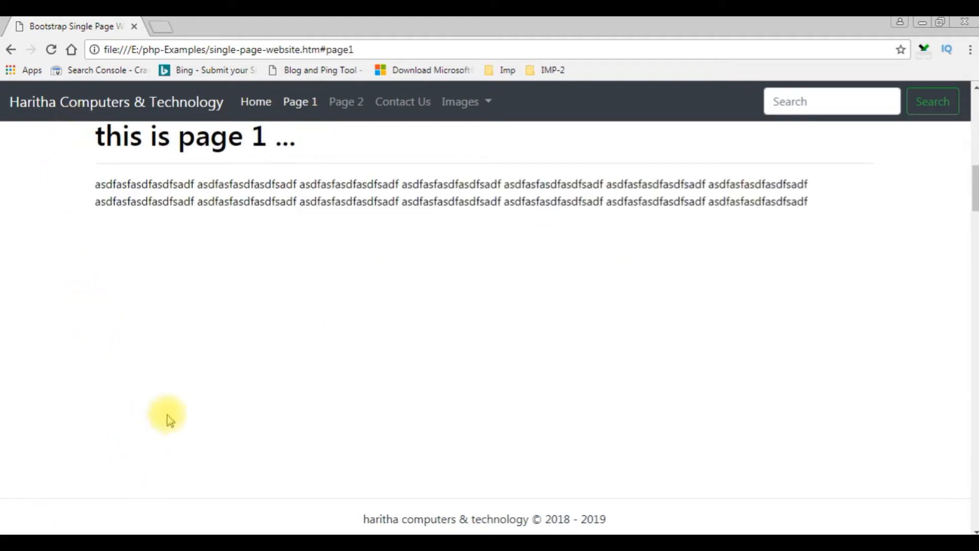
pyautogui.click(460, 101)
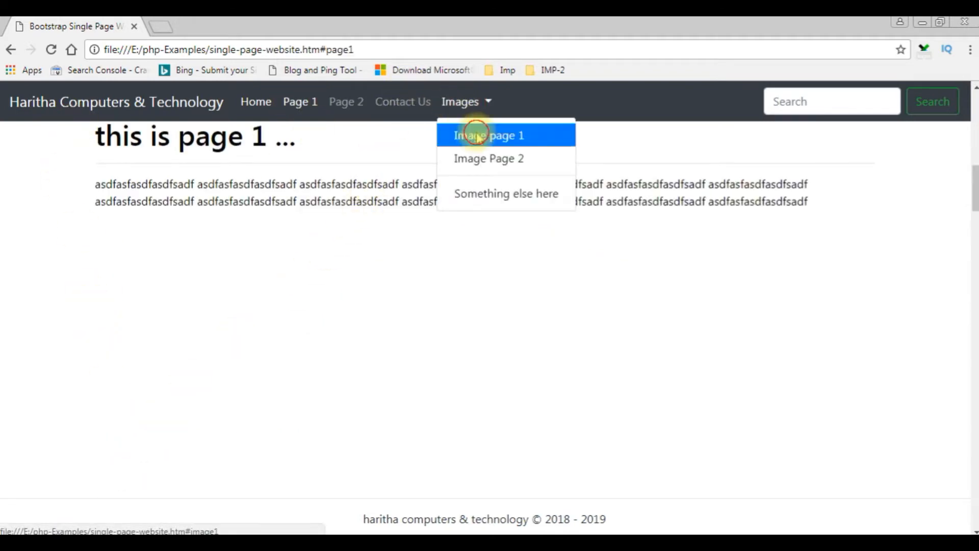
pyautogui.click(489, 135)
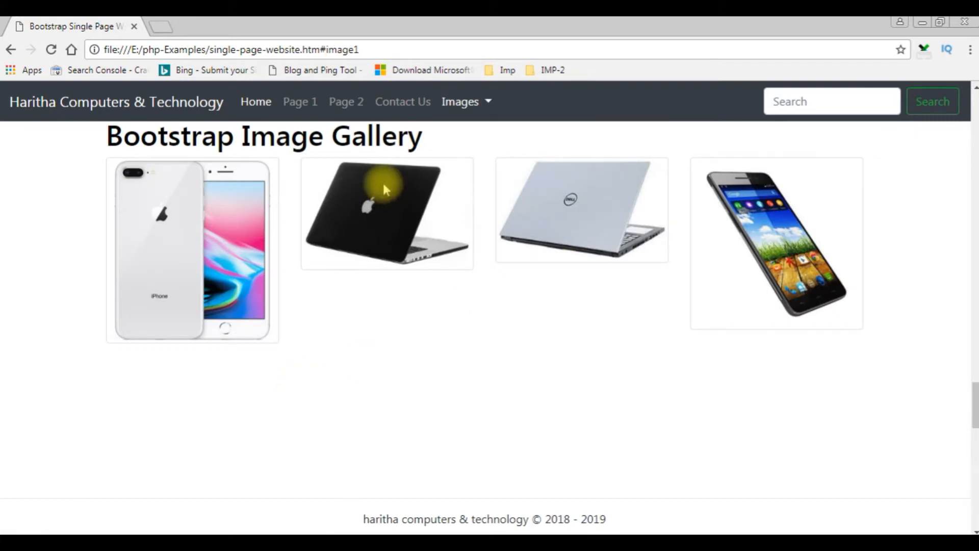
pyautogui.moveTo(381, 187)
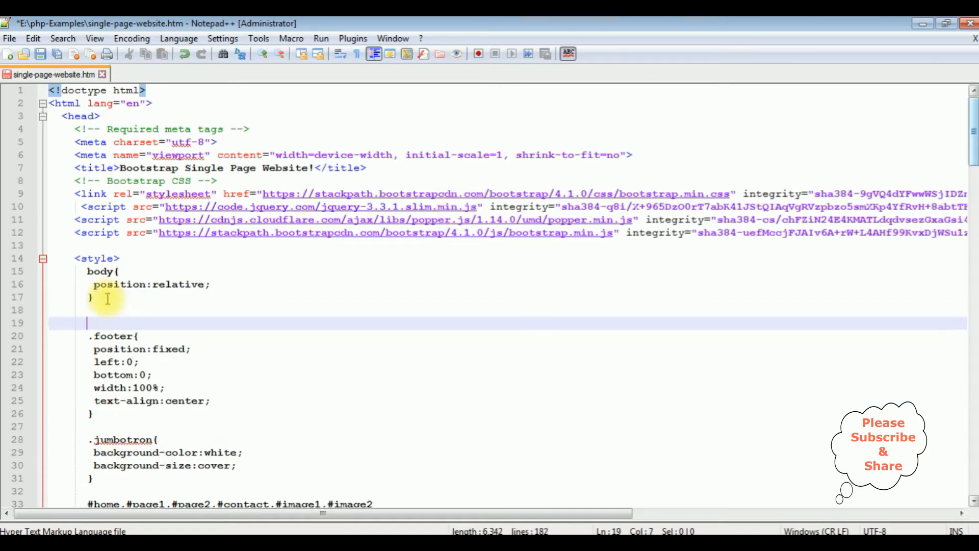
# Step: Start a body::after rule with content:""; as its first property
pyautogui.write('body')
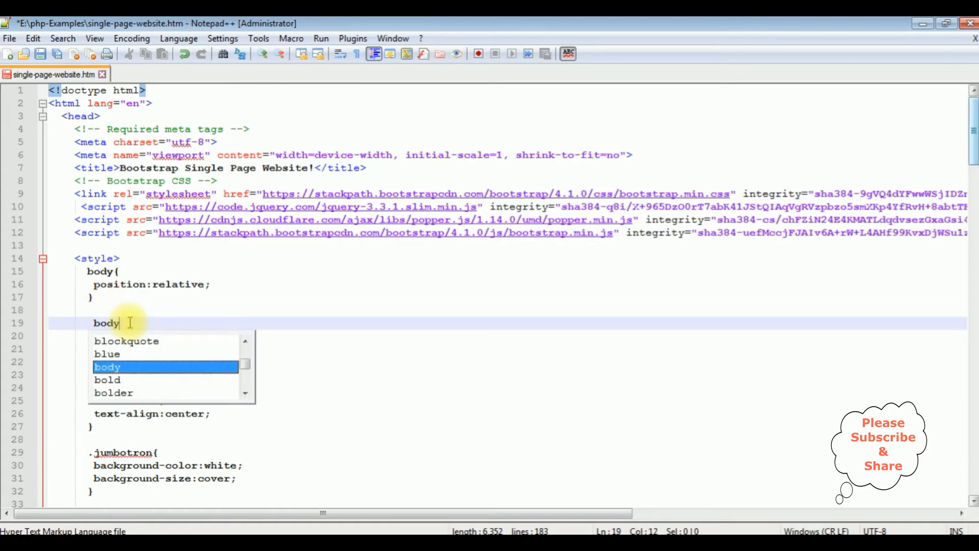
pyautogui.write(':')
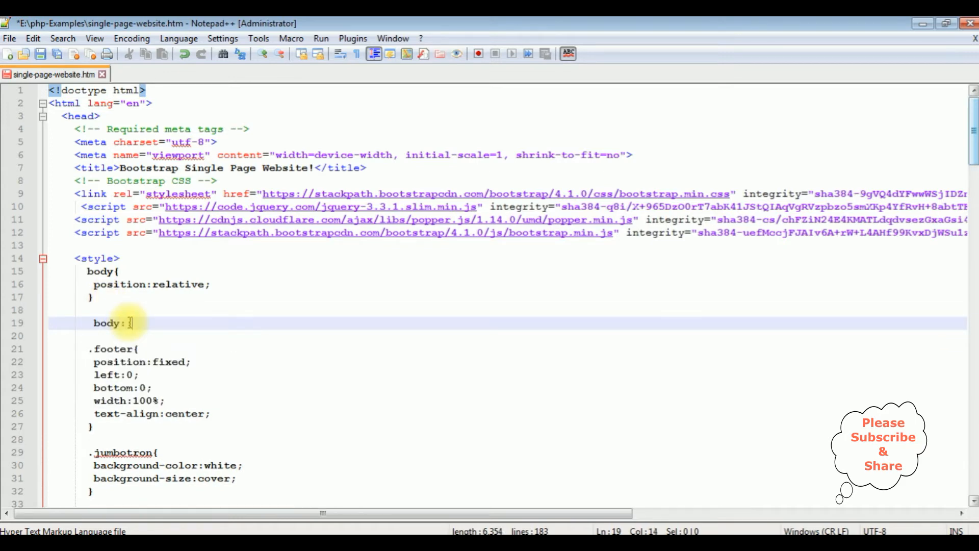
pyautogui.write('after(')
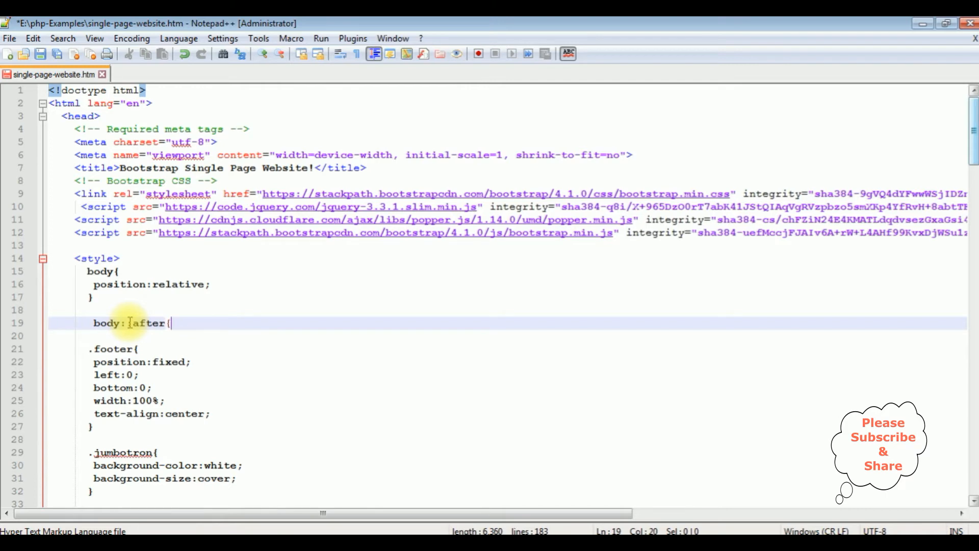
pyautogui.press('enter')
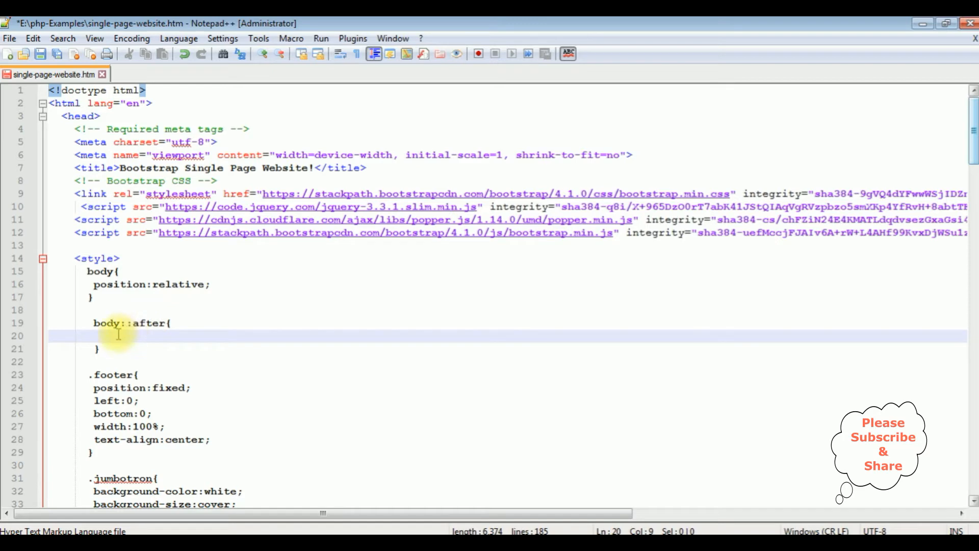
pyautogui.write('content')
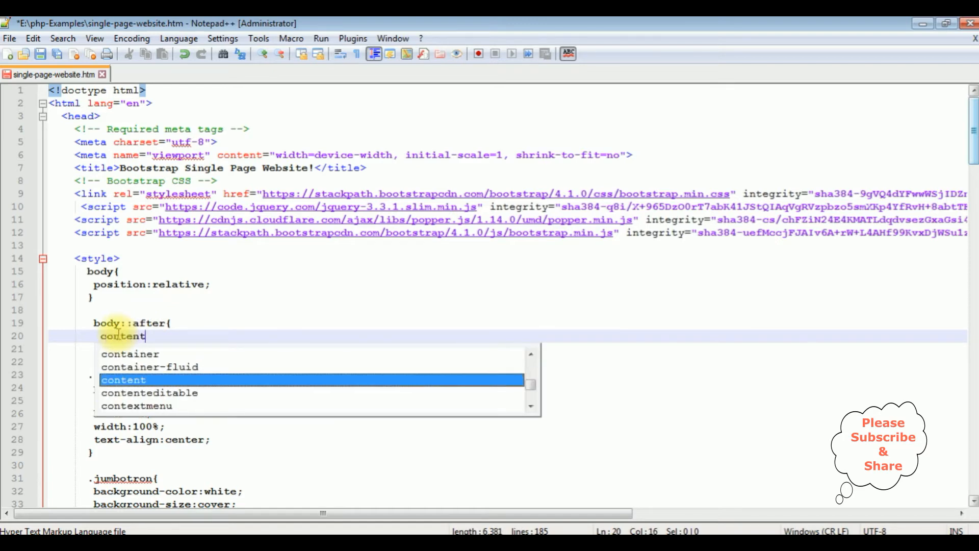
pyautogui.write(':')
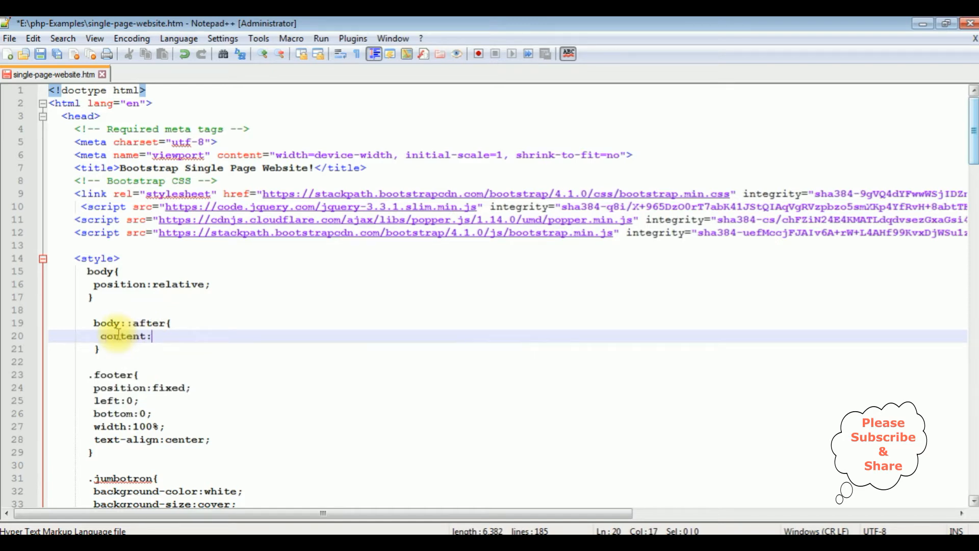
pyautogui.write('""')
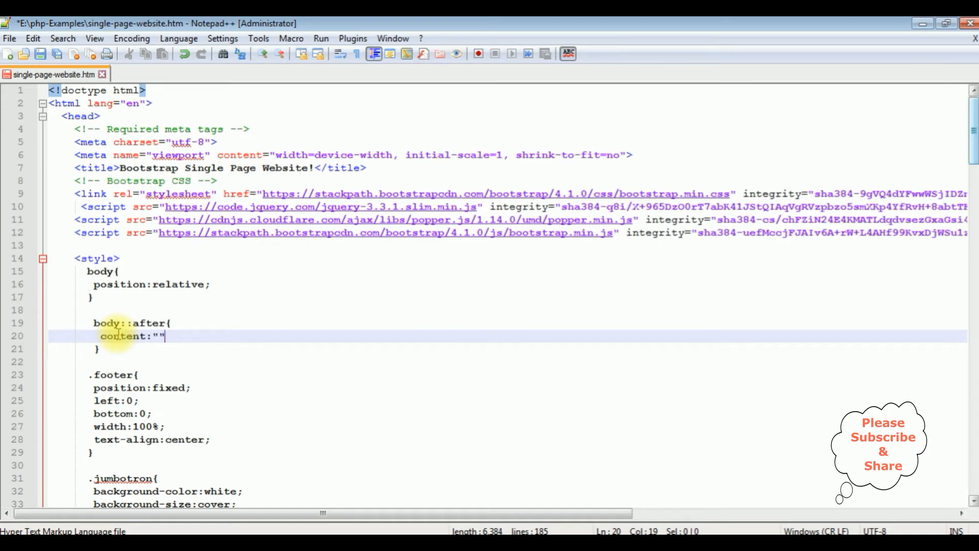
pyautogui.write(';')
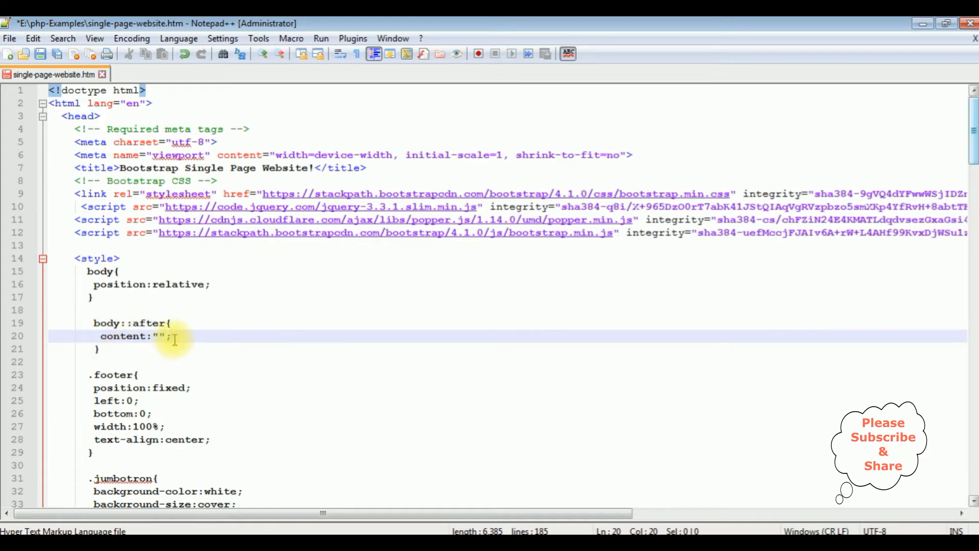
# Step: Add display:block; and begin a background-image url( property
pyautogui.write('display')
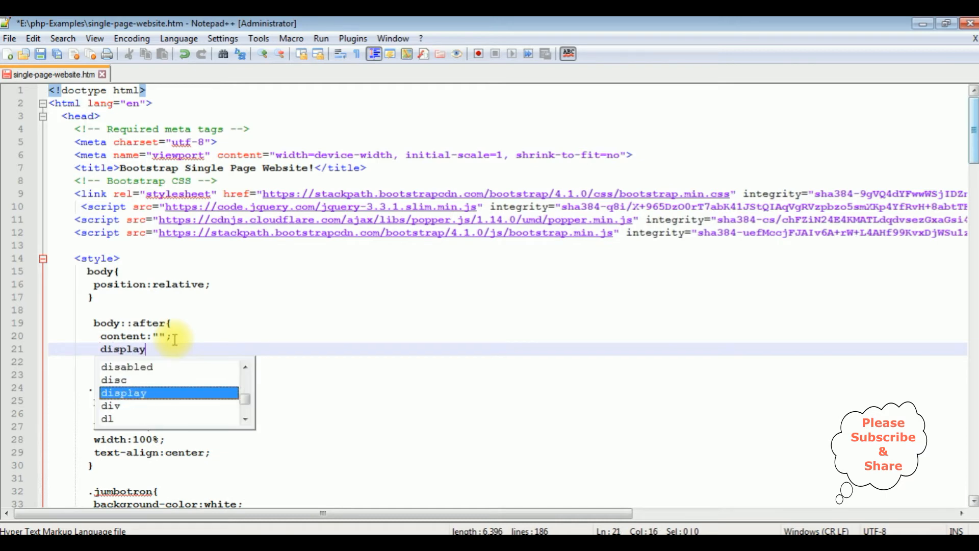
pyautogui.write(':b')
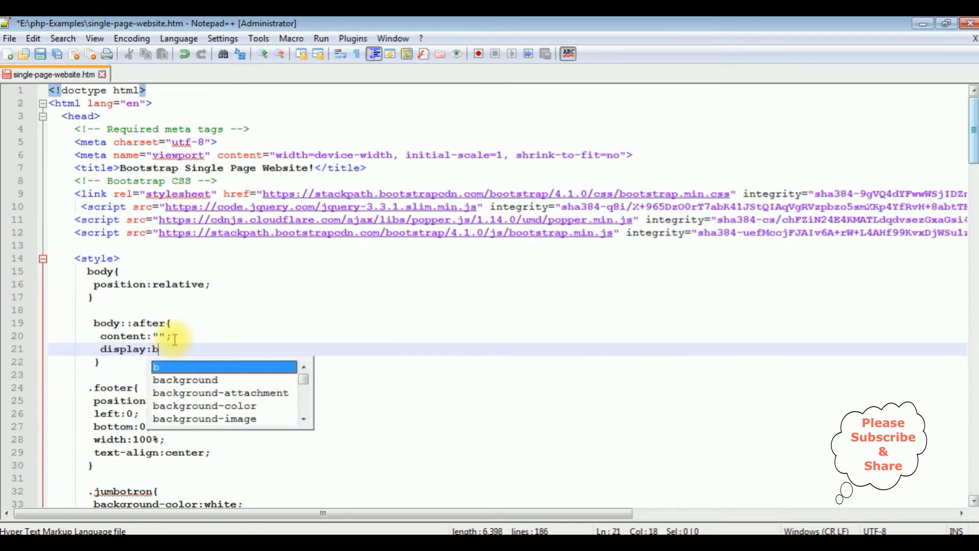
pyautogui.write('lock')
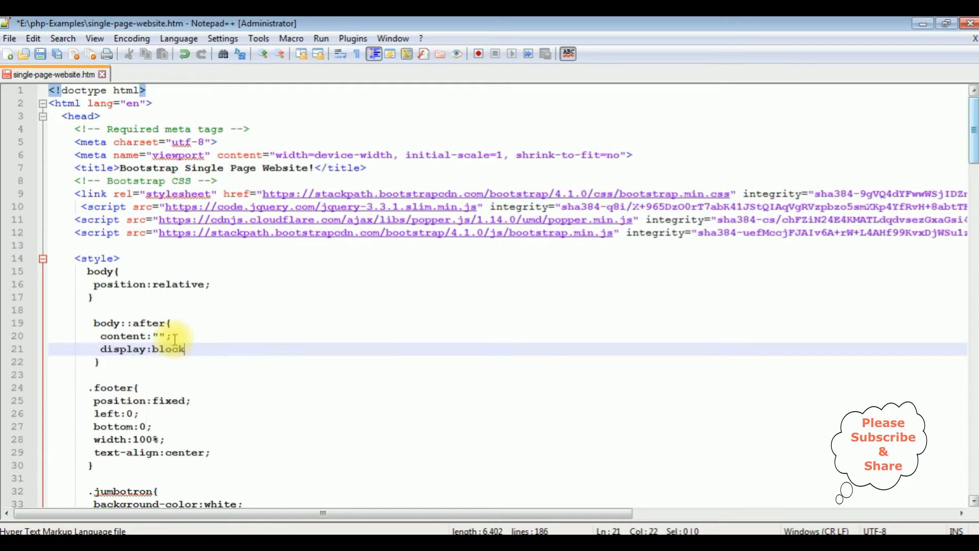
pyautogui.write('background-image')
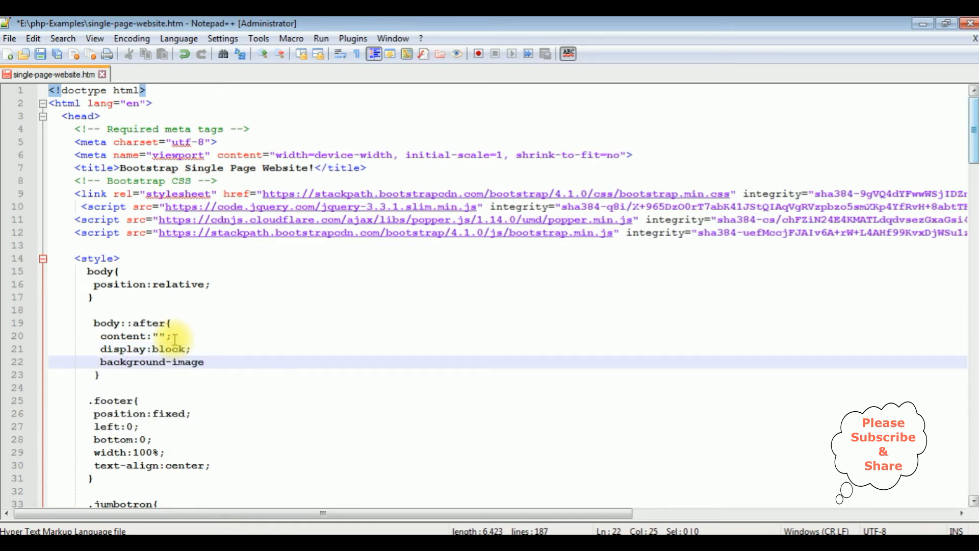
pyautogui.write(':ur')
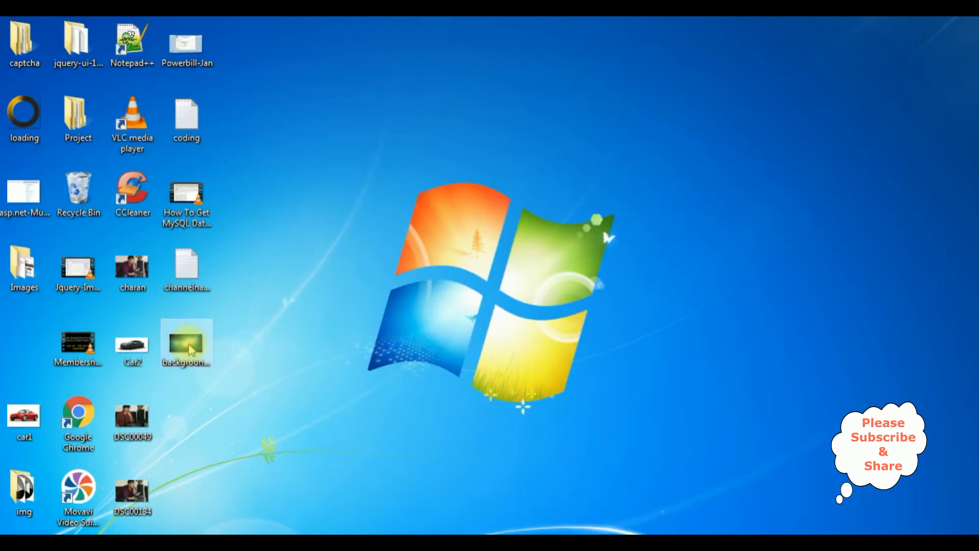
# Step: Select background-img.jpg on the desktop to confirm its file name
pyautogui.click(186, 342)
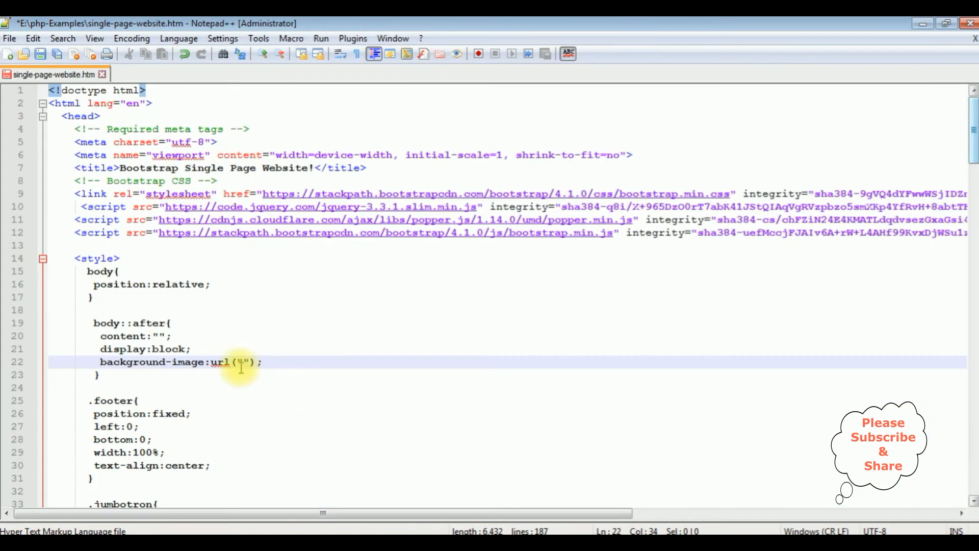
# Step: Set the background url to C:/Users/Administrator/Desktop/background-img.jpg with position:absolute;
pyautogui.write('C:/Users/Administrator/Desktop/background-img.jpg')
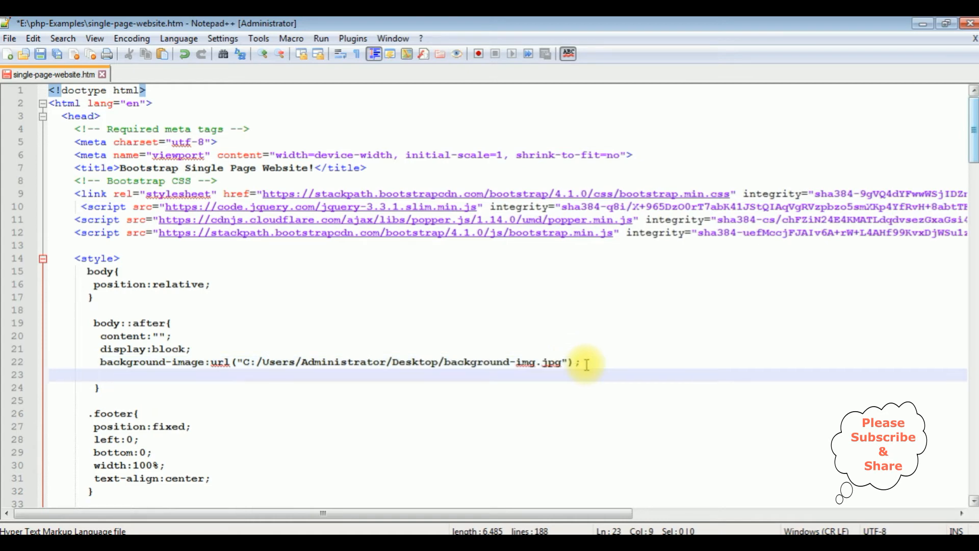
pyautogui.write('position')
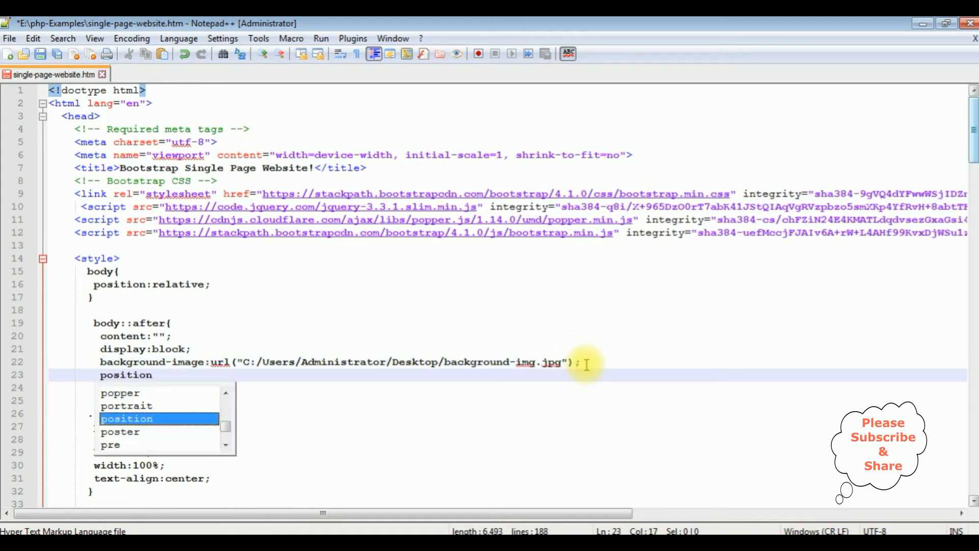
pyautogui.write(':')
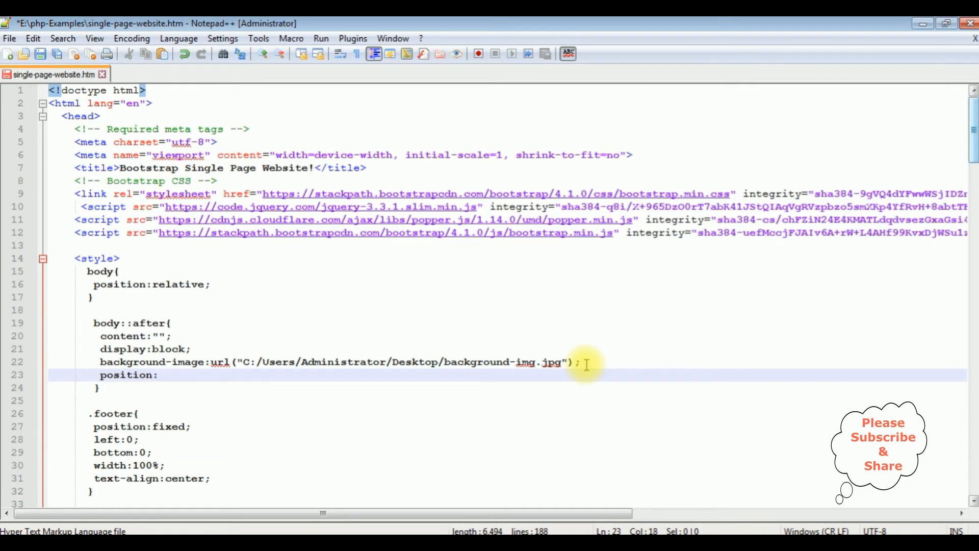
pyautogui.write('absolute;')
pyautogui.write('left:0;')
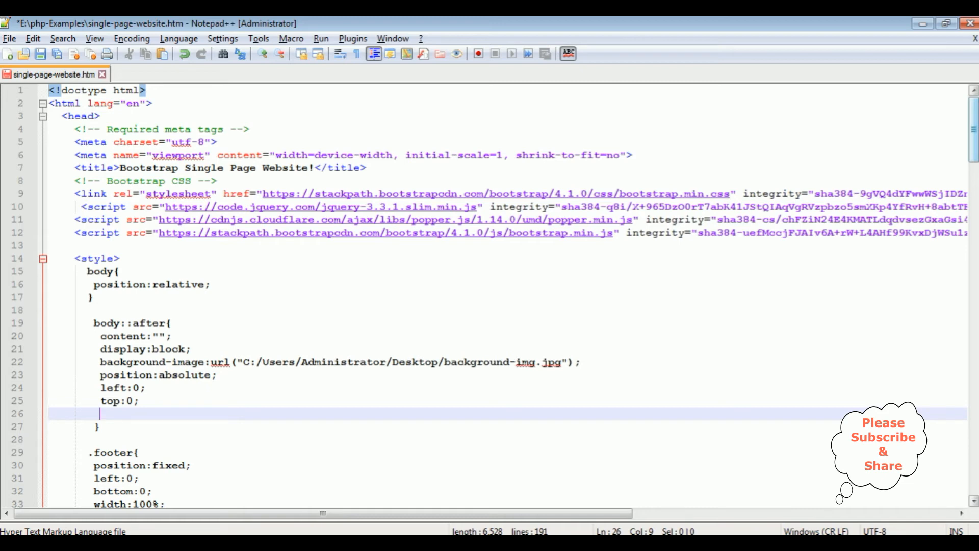
# Step: Give the body::after rule height:100% and width:100%;
pyautogui.write('height')
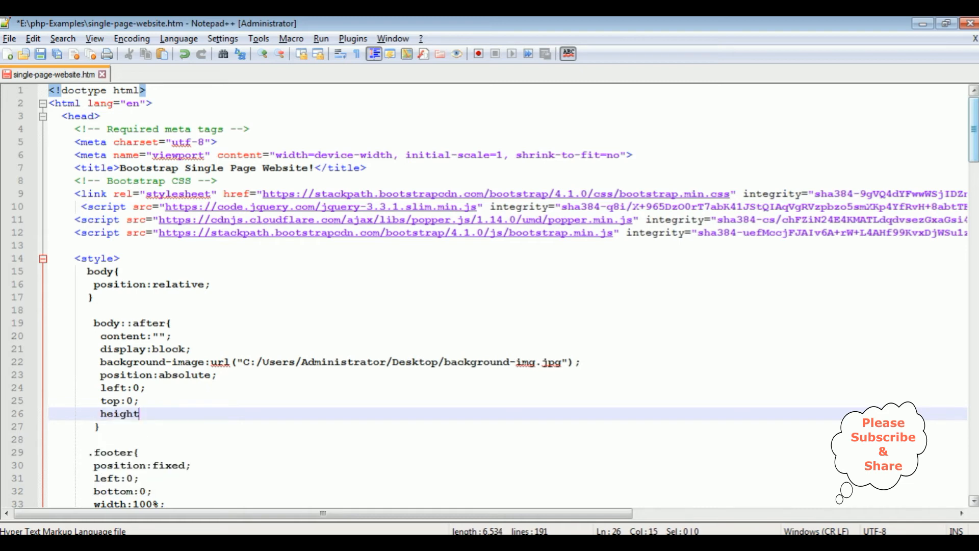
pyautogui.write(':100%')
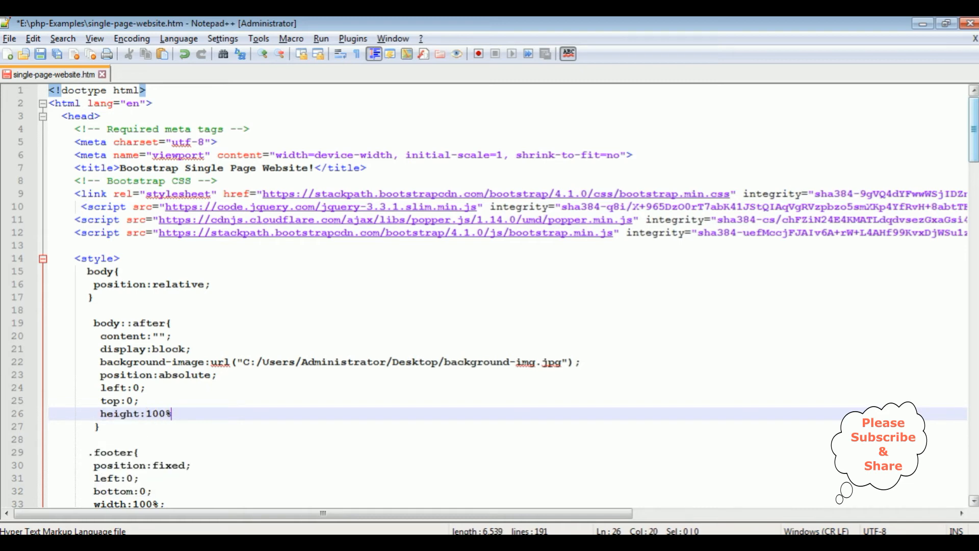
pyautogui.write('width')
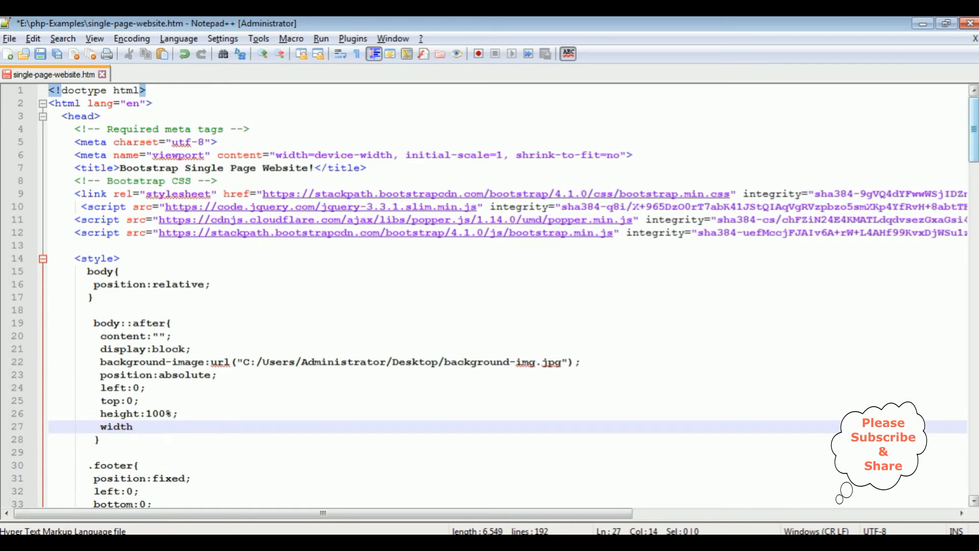
pyautogui.write(':100%;')
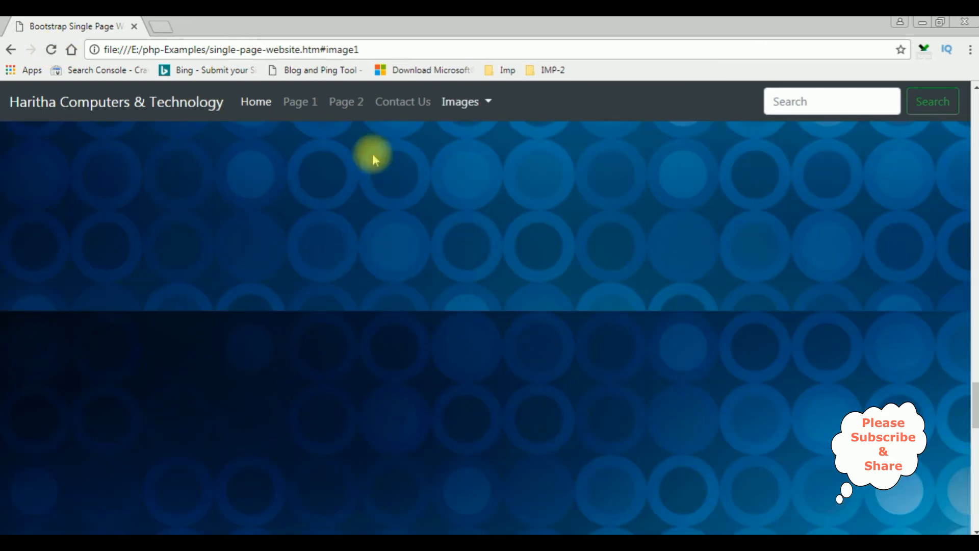
pyautogui.moveTo(568, 173)
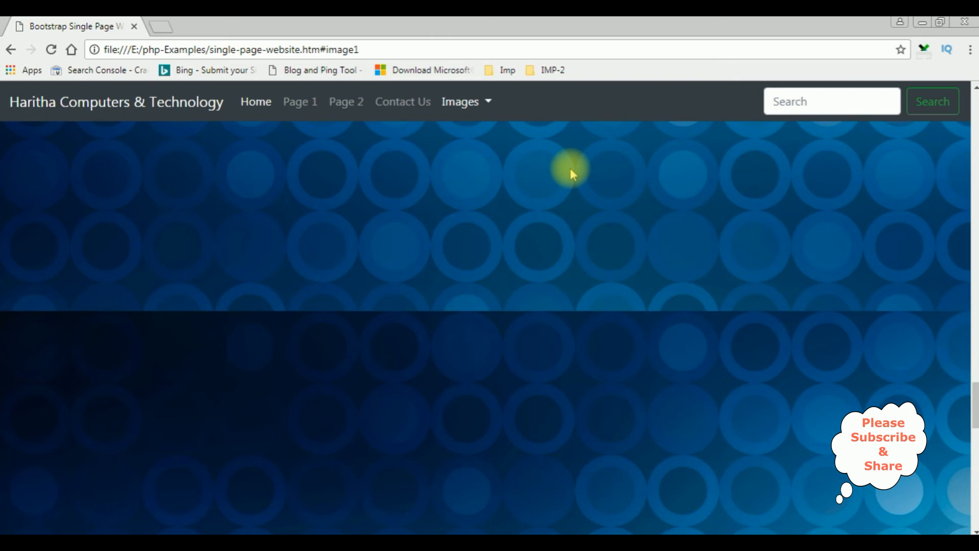
pyautogui.moveTo(244, 531)
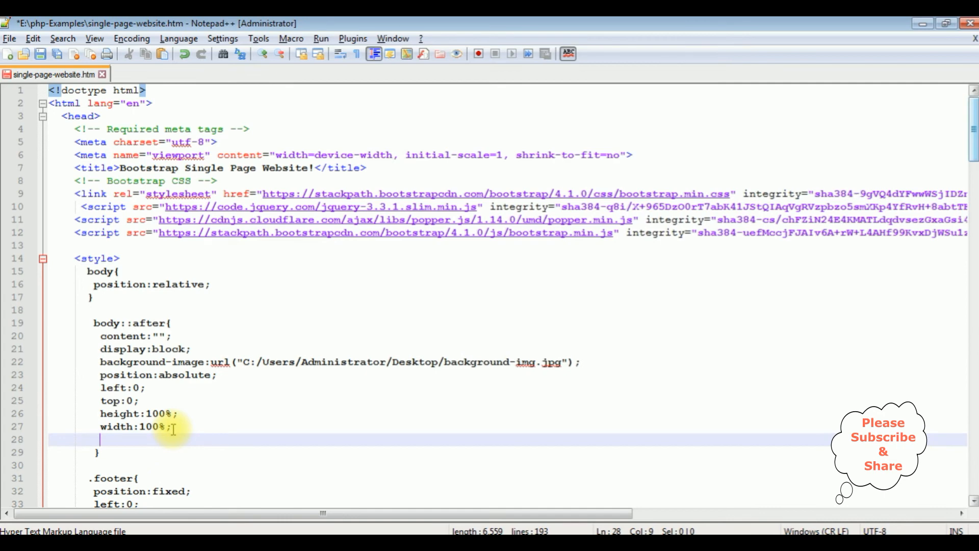
# Step: Add z-index:-1; and opacity:0.3 to body::after and save the HTML file
pyautogui.write('z')
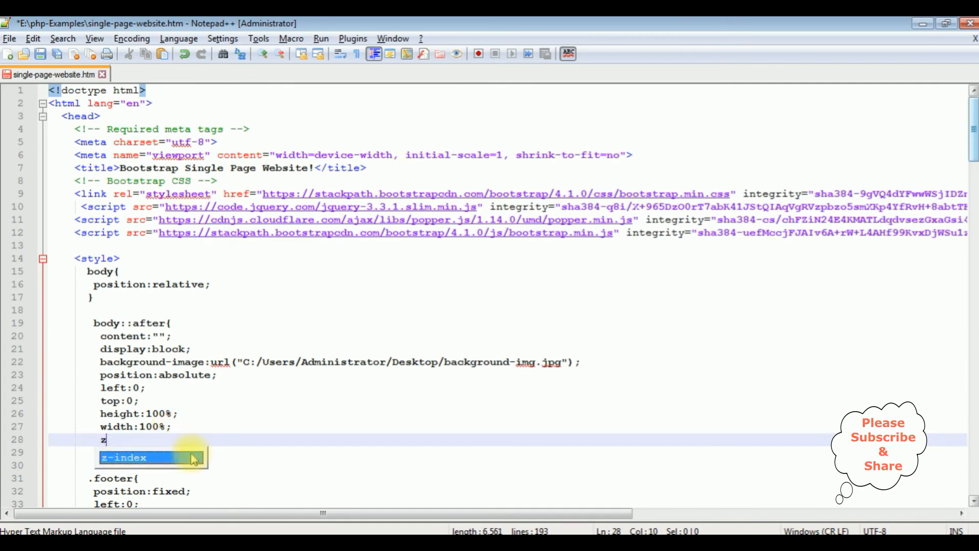
pyautogui.write('-index')
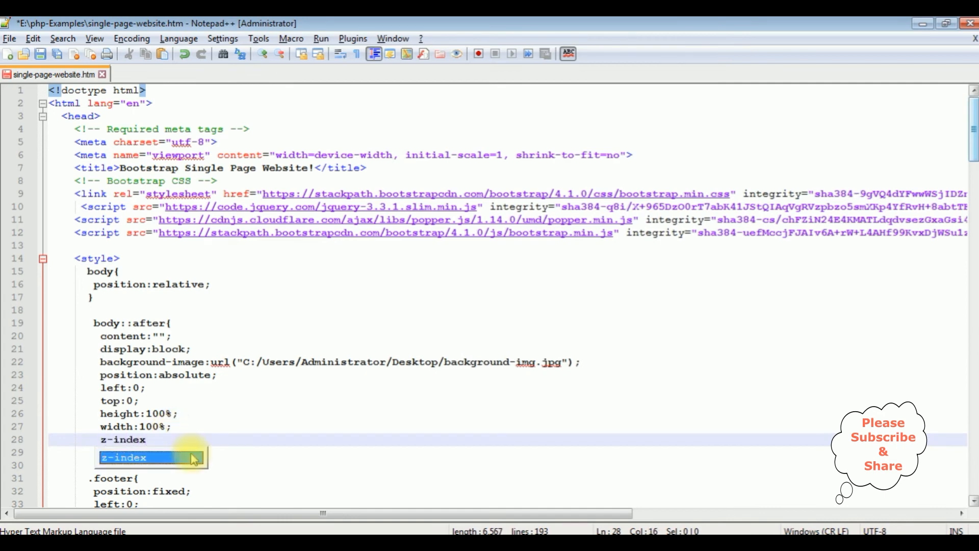
pyautogui.write(':-1;')
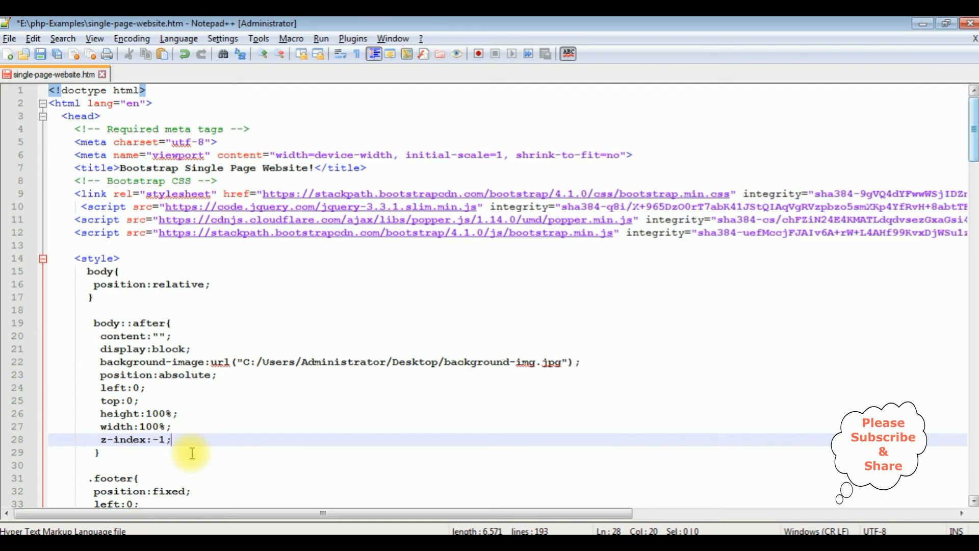
pyautogui.press('Enter')
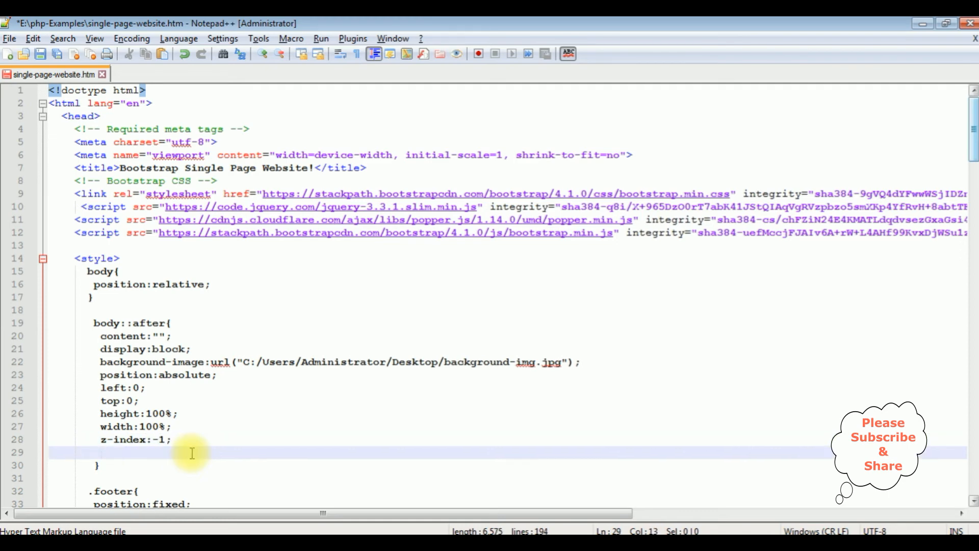
pyautogui.write('opac')
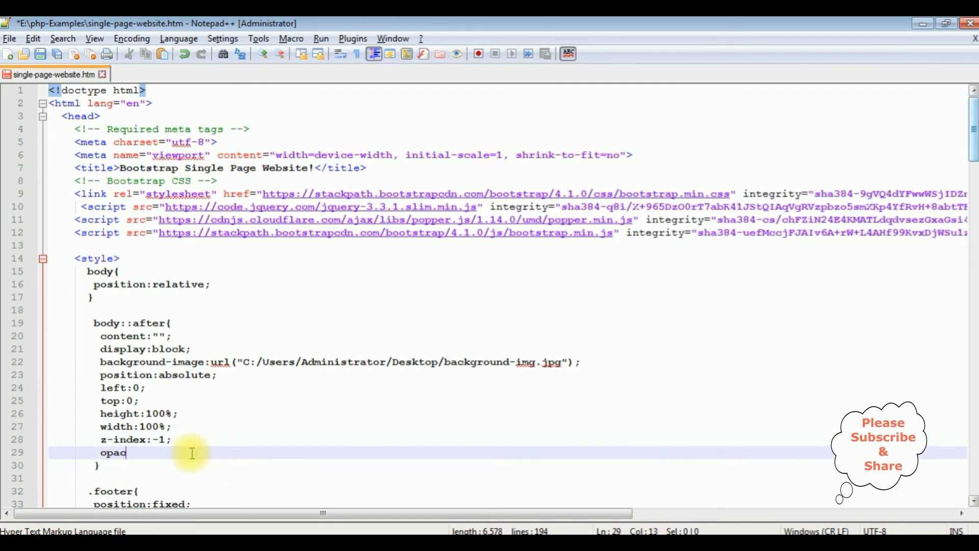
pyautogui.write('ity:0.')
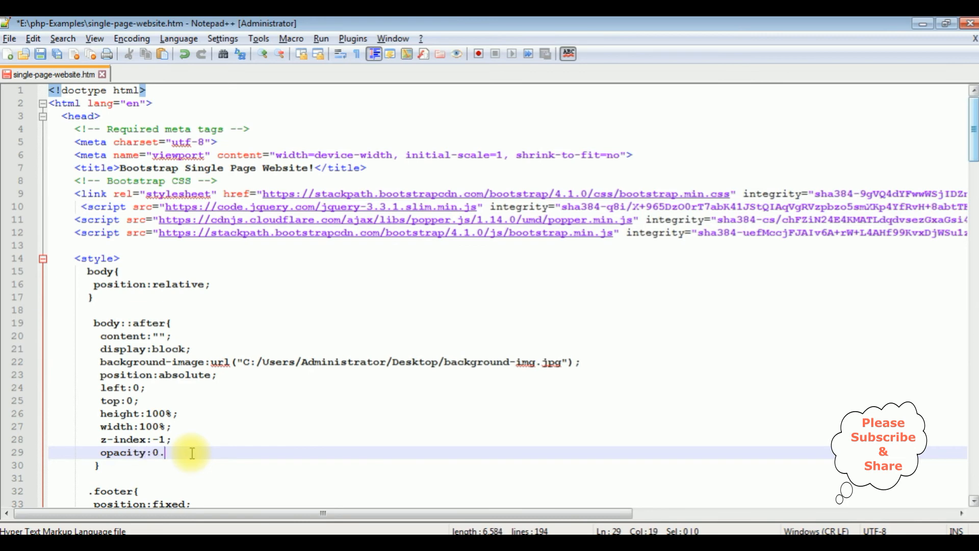
pyautogui.write('3;')
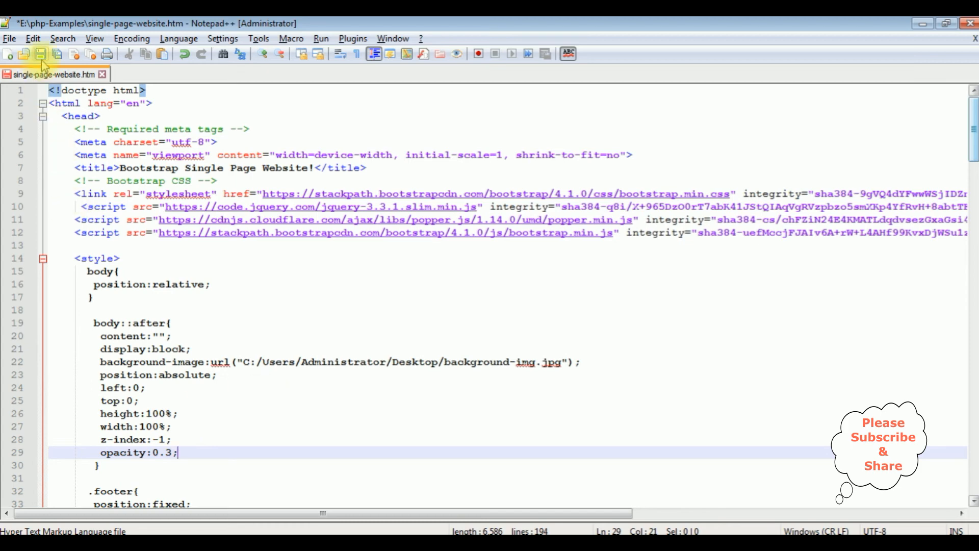
pyautogui.click(36, 54)
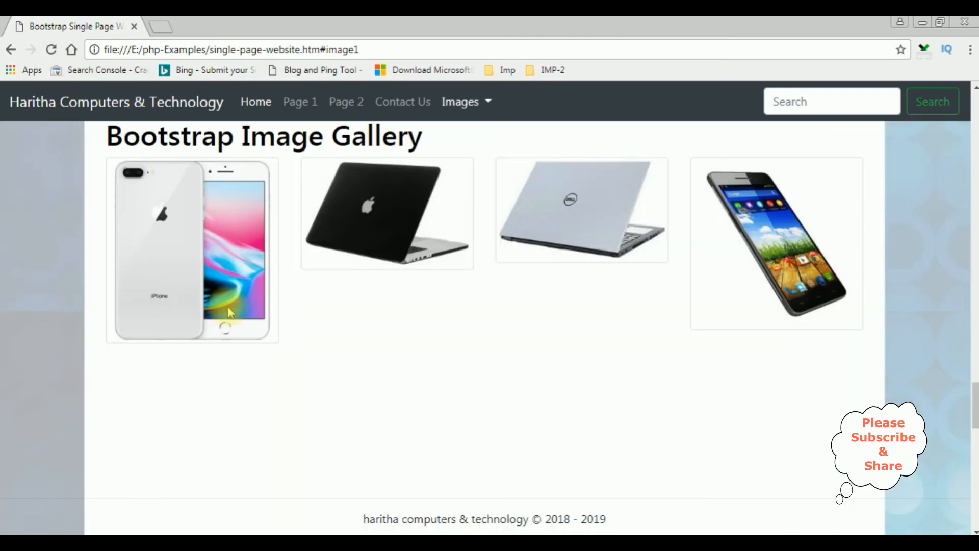
pyautogui.moveTo(955, 232)
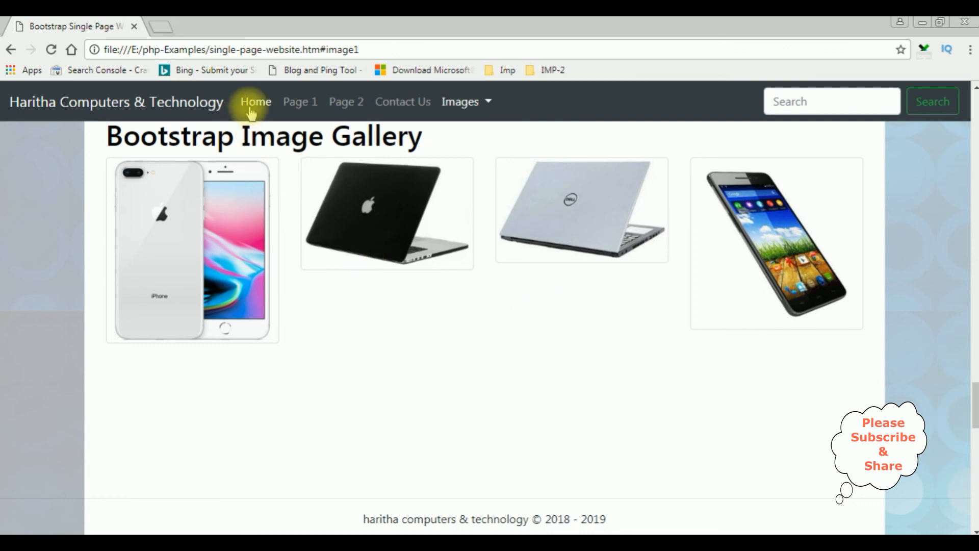
# Step: Check the faded background on Home, Page 2, Contact Us and the Image Gallery sections
pyautogui.click(255, 102)
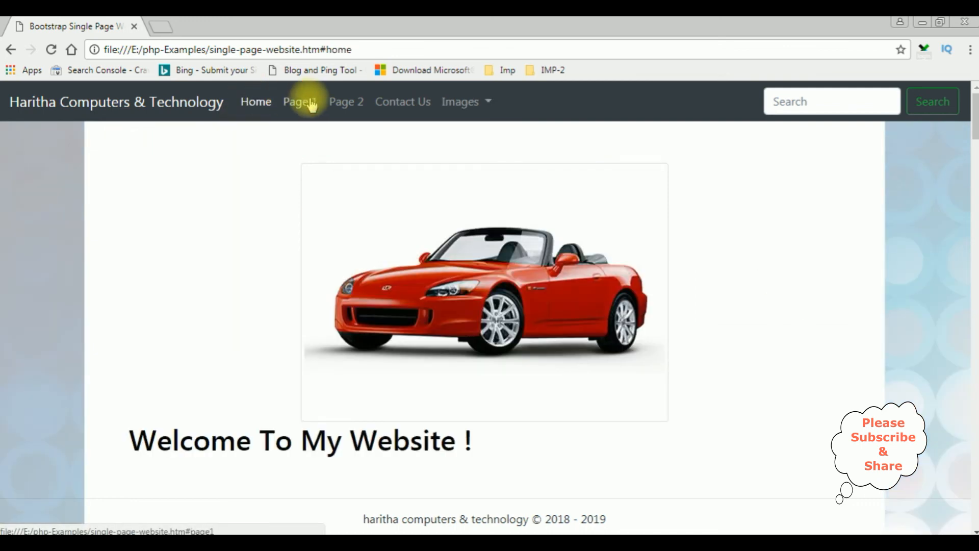
pyautogui.click(346, 102)
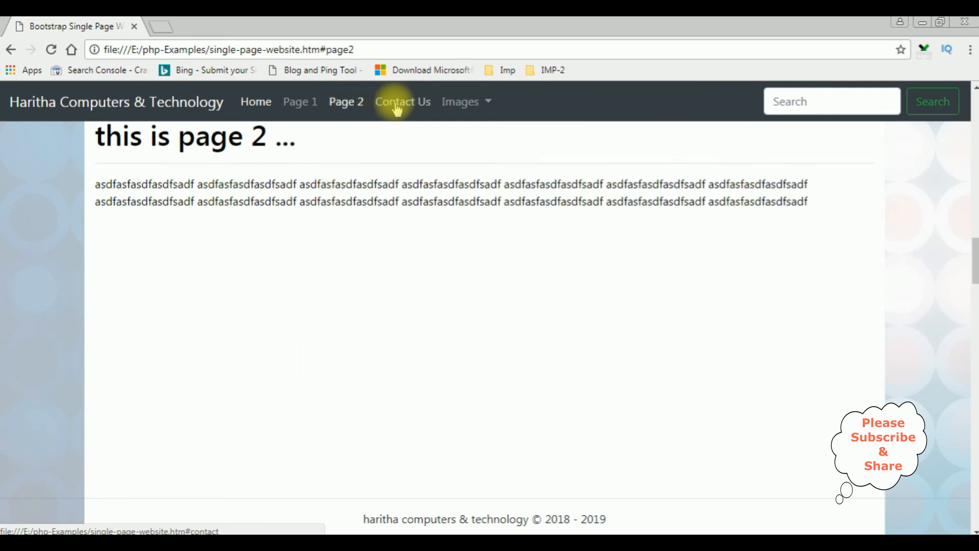
pyautogui.click(402, 102)
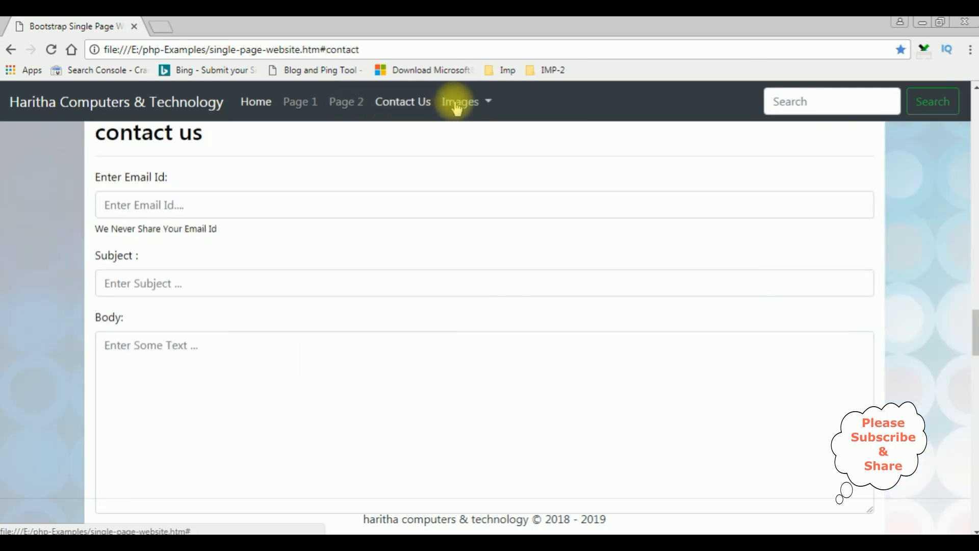
pyautogui.click(460, 101)
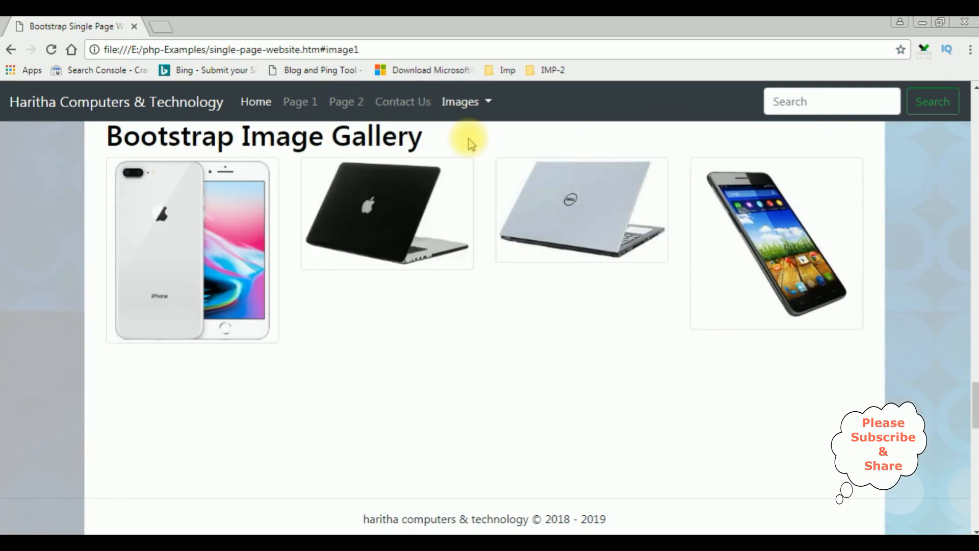